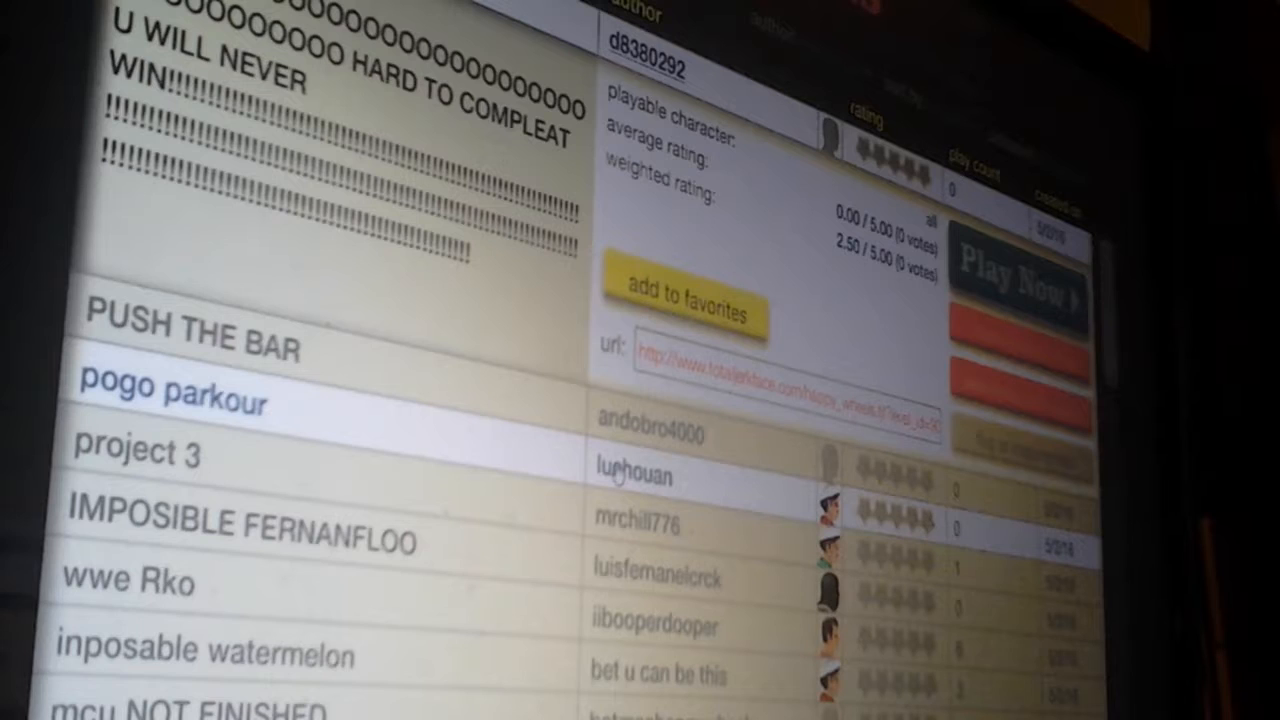
{"action": "scroll", "scroll_direction": "down", "scroll_amount": 3}
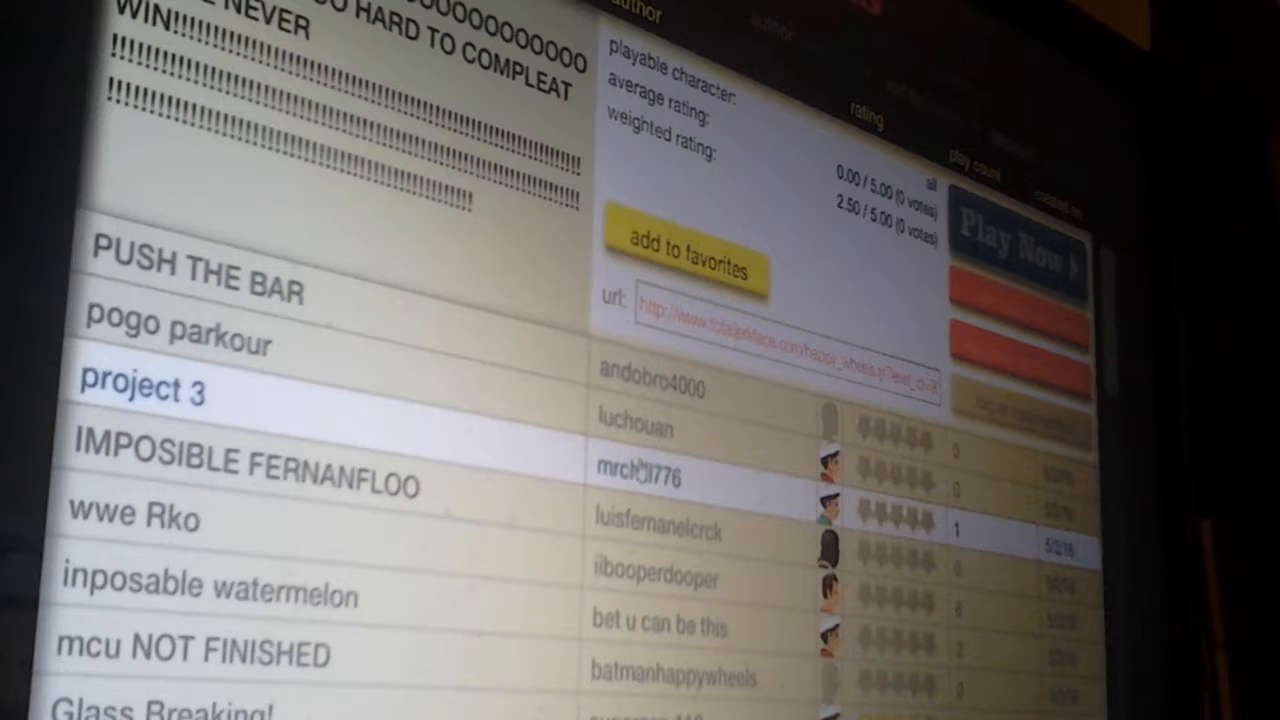